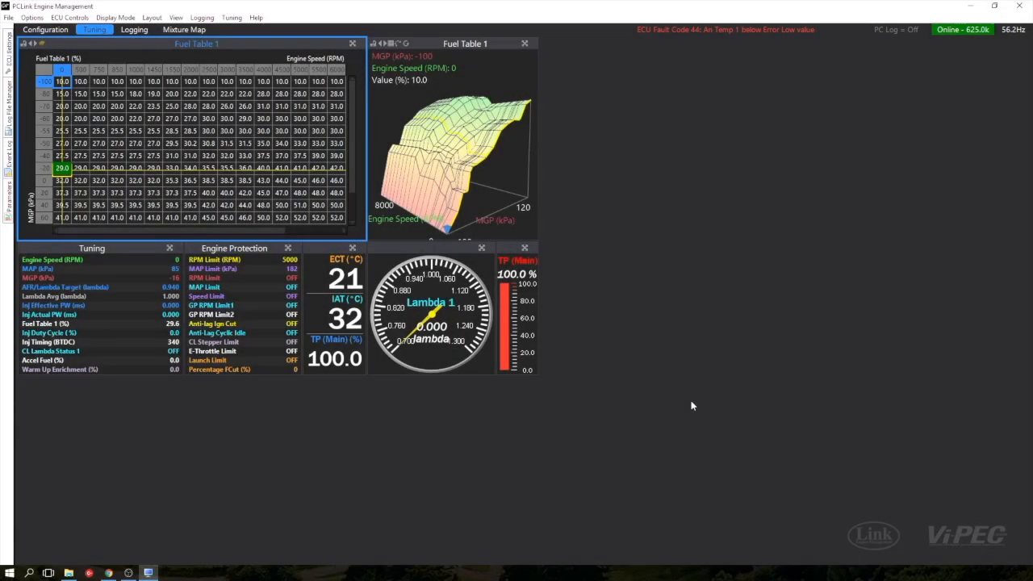
{"action": "mouse_move", "coordinate": [865, 284]}
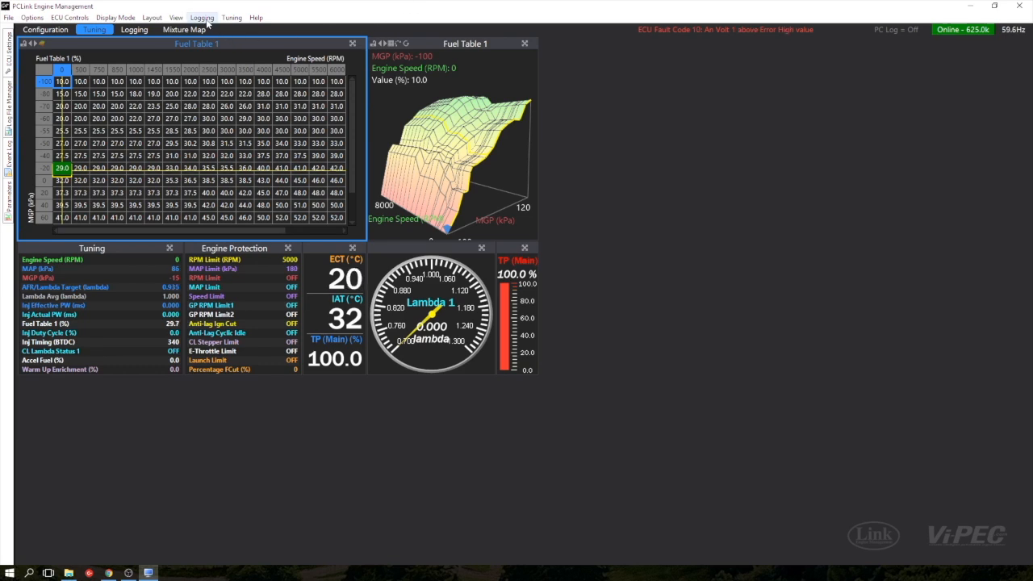
Reach the ECU Logging page of Logging Setup, with logging still disabled.
{"action": "left_click", "coordinate": [211, 16]}
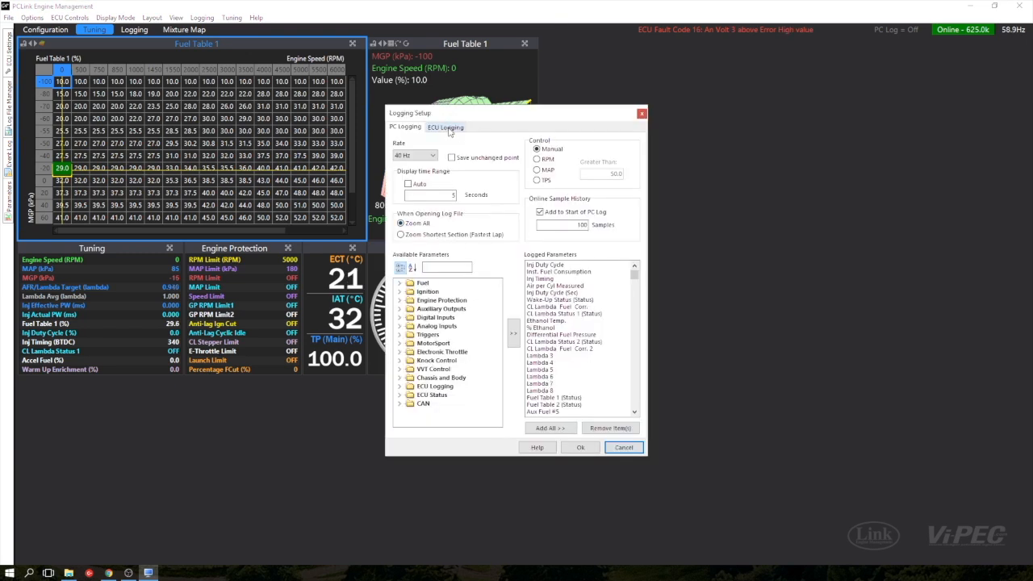
{"action": "left_click", "coordinate": [446, 126]}
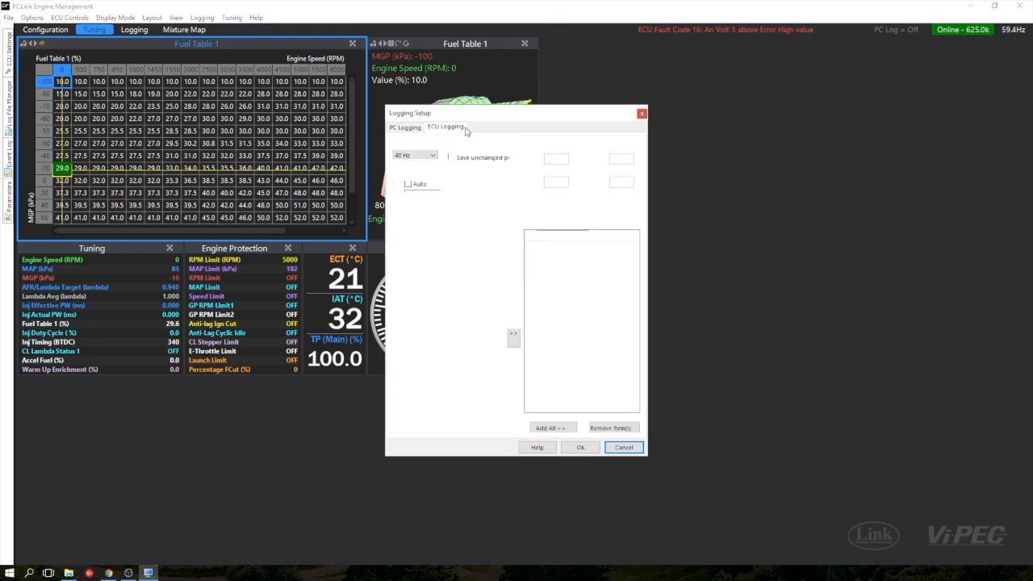
{"action": "left_click", "coordinate": [446, 126]}
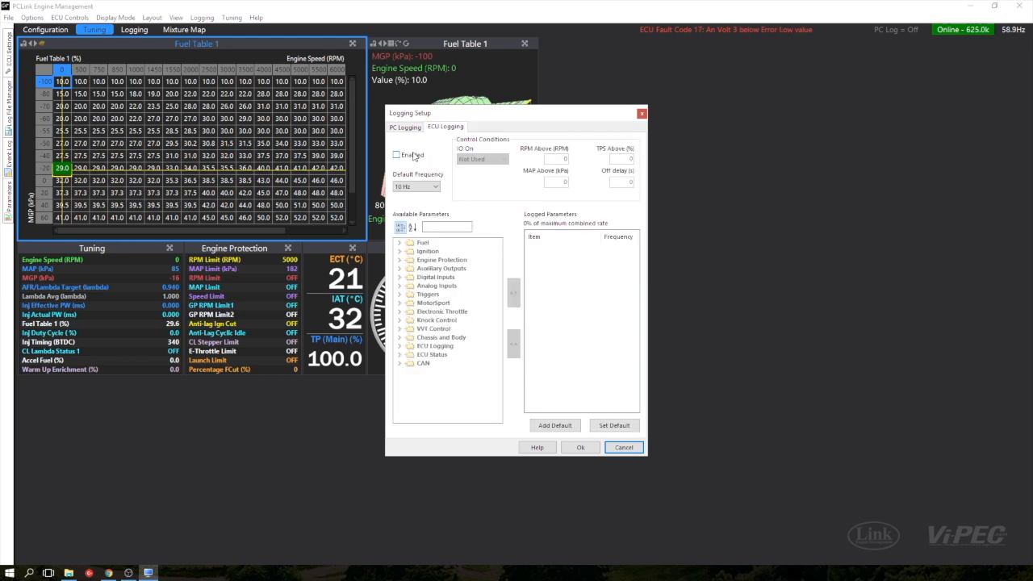
Enable ECU logging and add Engine Speed, MAP, TP (Main), Oil Pressure and Oil Temperature at 10 Hz.
{"action": "left_click", "coordinate": [396, 155]}
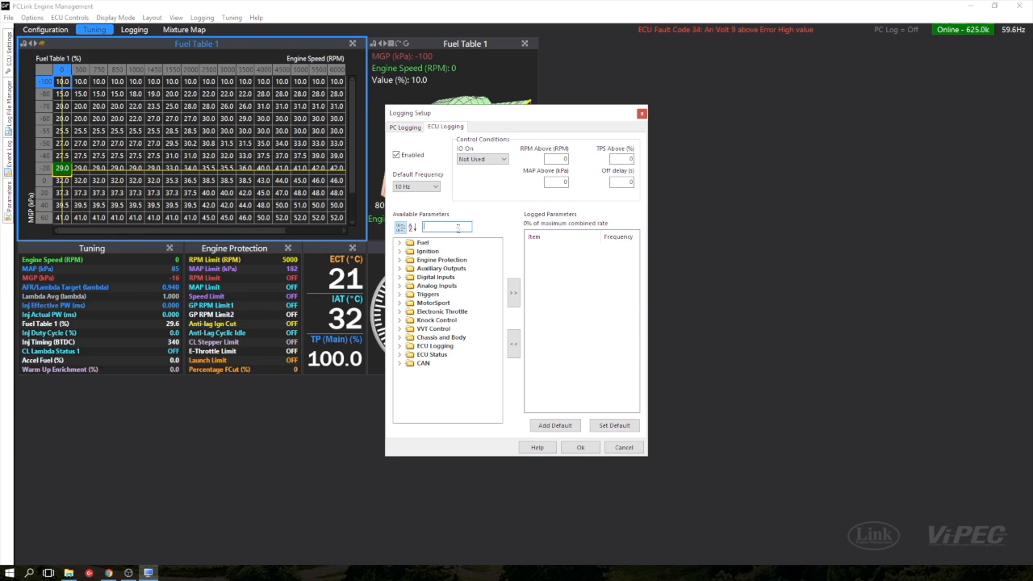
{"action": "type", "text": "engine"}
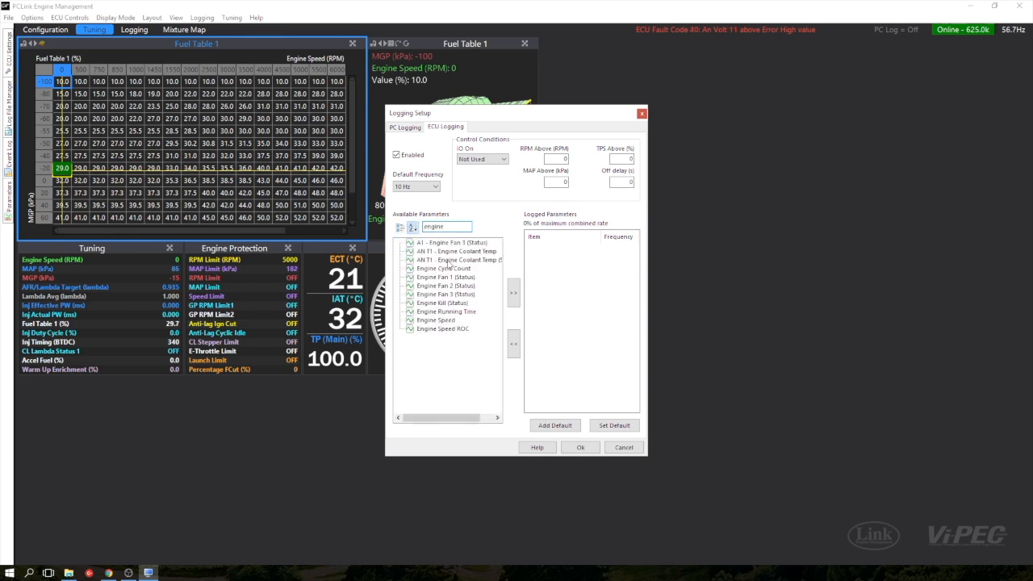
{"action": "left_click", "coordinate": [513, 292]}
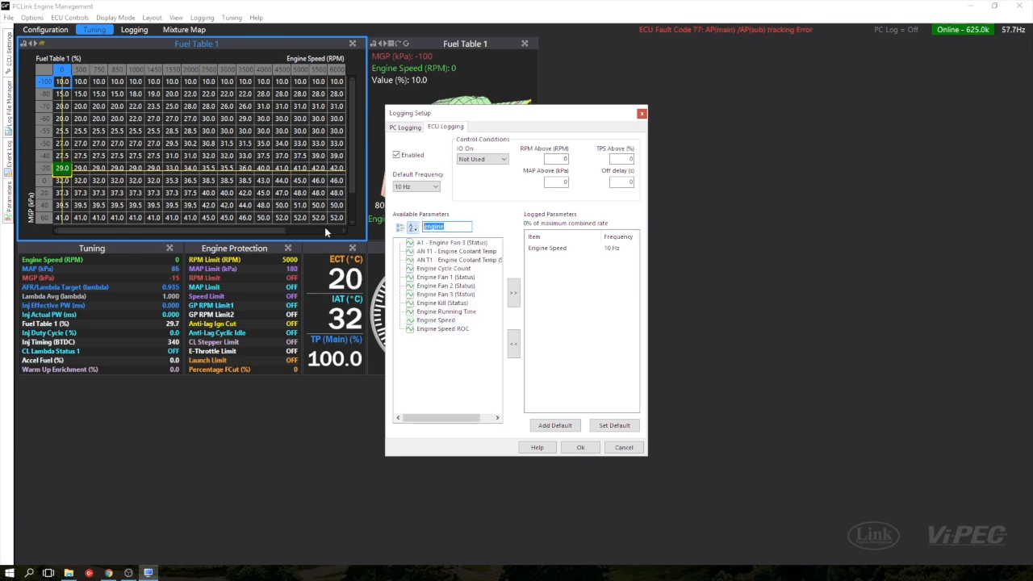
{"action": "type", "text": "map"}
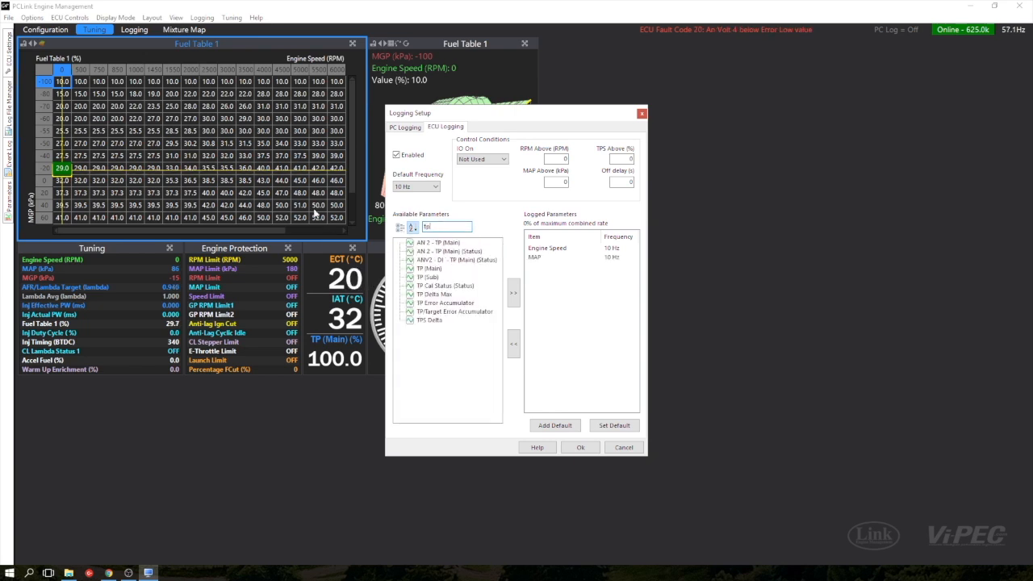
{"action": "left_click", "coordinate": [513, 290]}
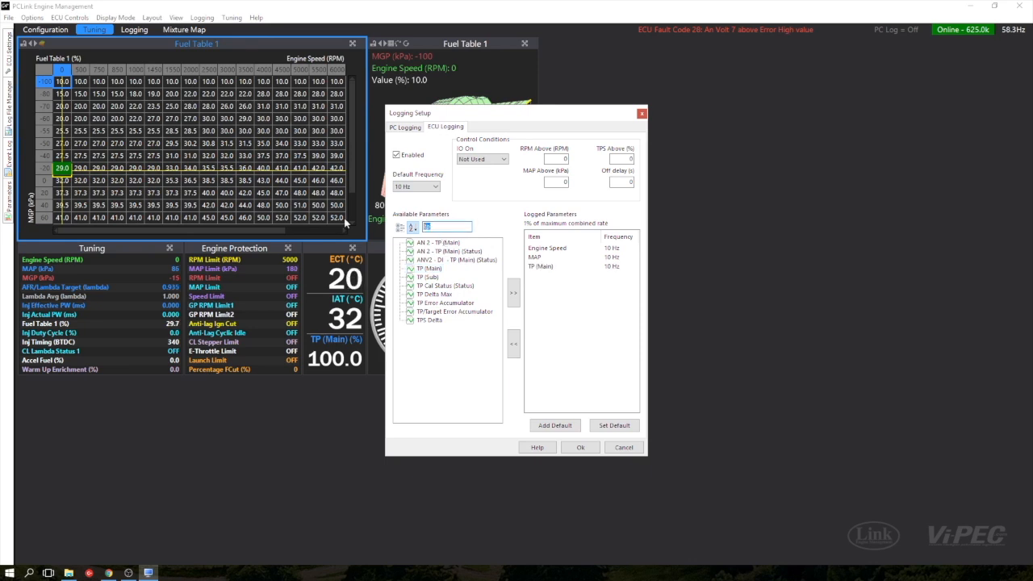
{"action": "type", "text": "oil"}
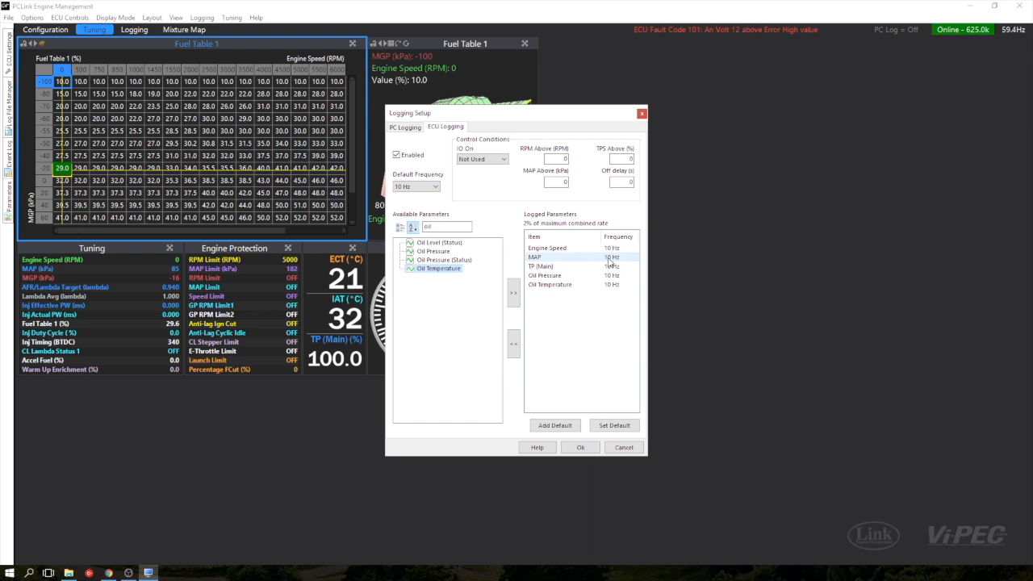
Raise Engine Speed and TP (Main) logging to 100 Hz, leaving MAP and oil readings at 10 Hz.
{"action": "left_click", "coordinate": [633, 247]}
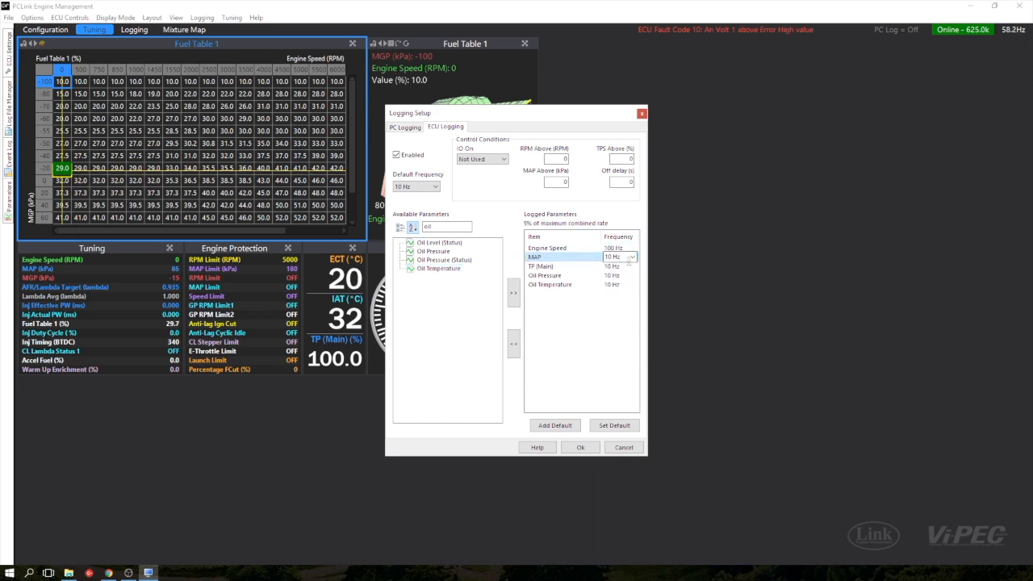
{"action": "left_click", "coordinate": [632, 266]}
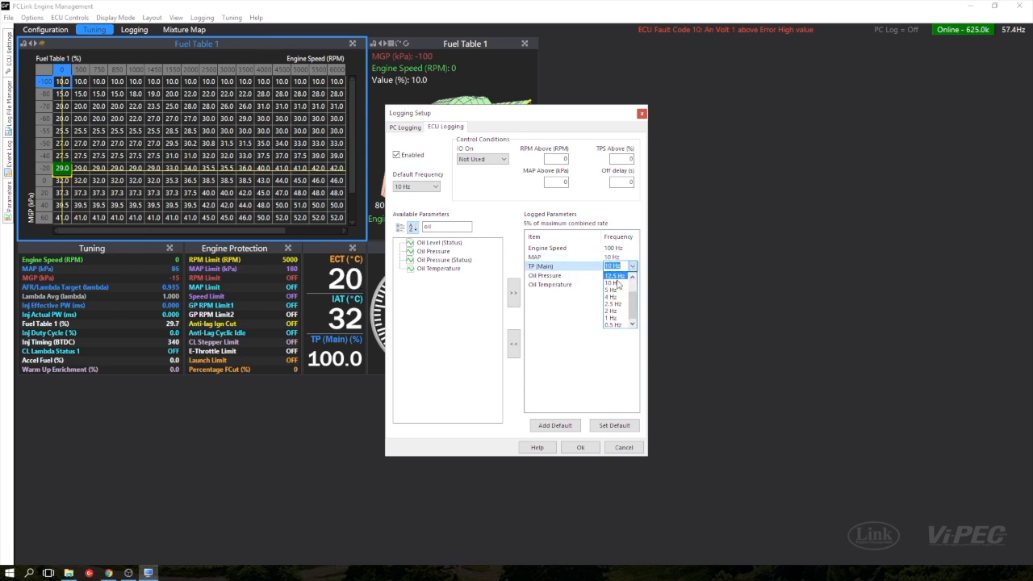
{"action": "left_click", "coordinate": [613, 291]}
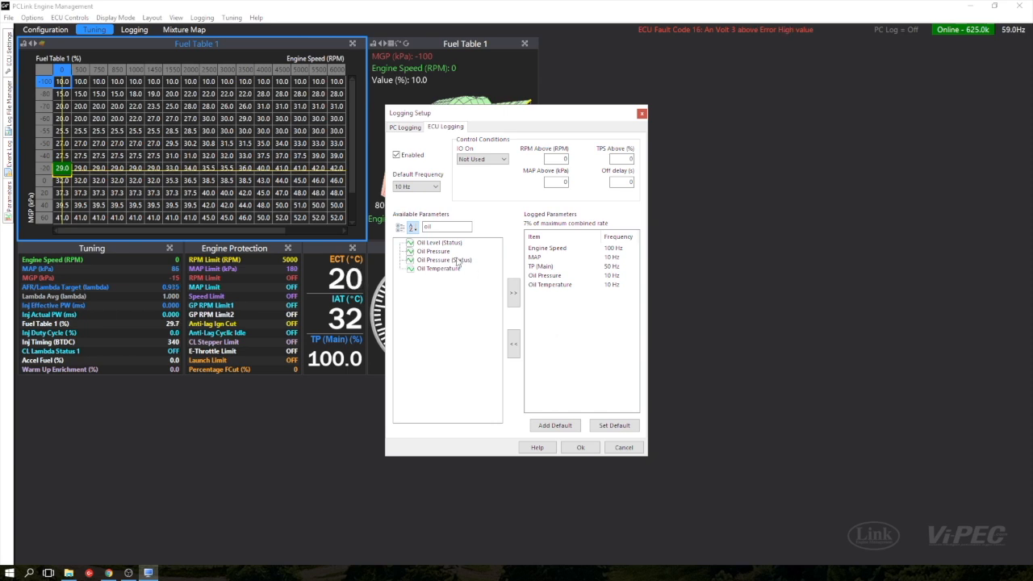
{"action": "left_click", "coordinate": [434, 187]}
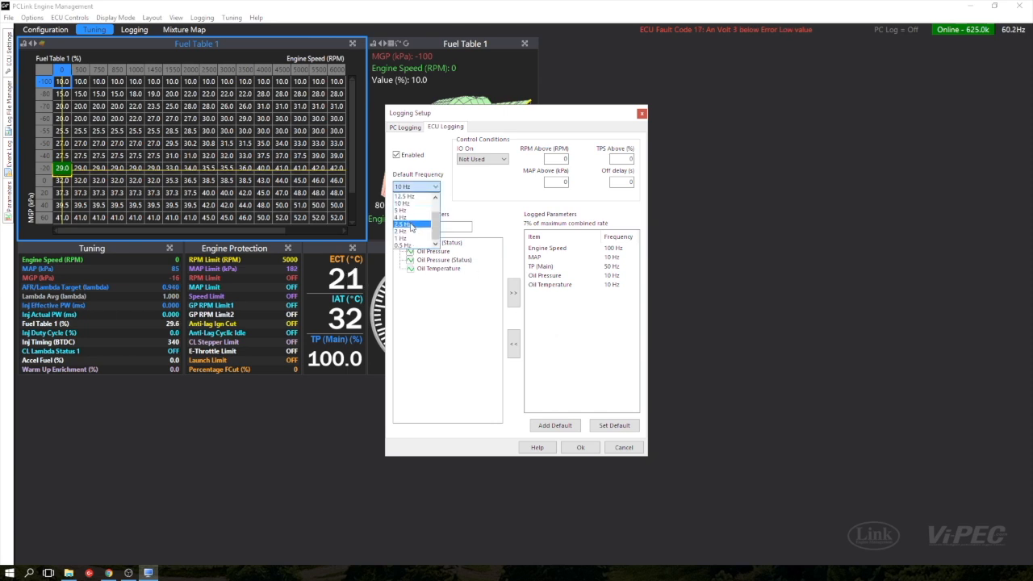
Set the default frequency to 1 Hz, add IAT at 1 Hz, and confirm the logging setup.
{"action": "left_click", "coordinate": [403, 237]}
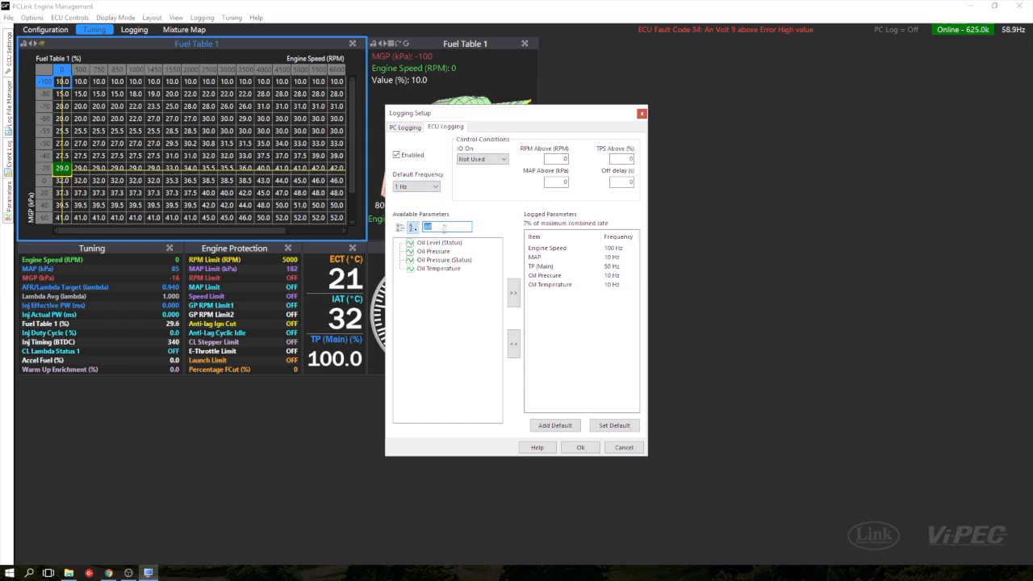
{"action": "type", "text": "iat"}
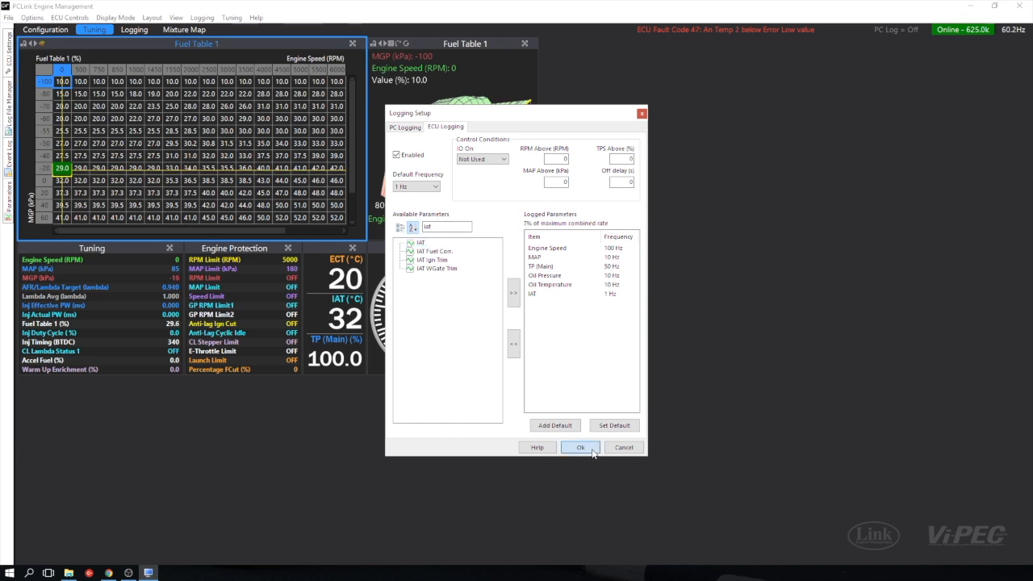
{"action": "left_click", "coordinate": [581, 447]}
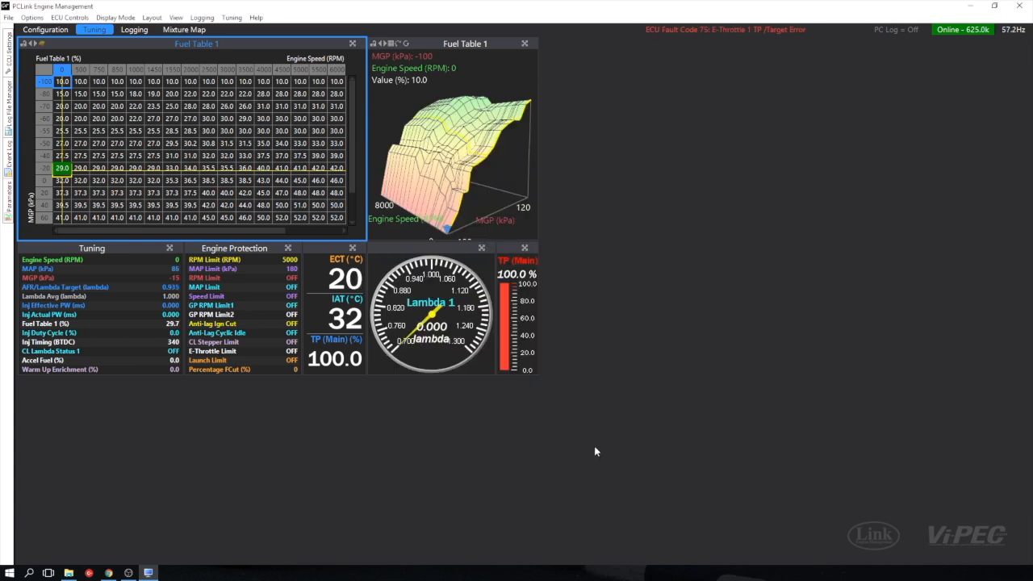